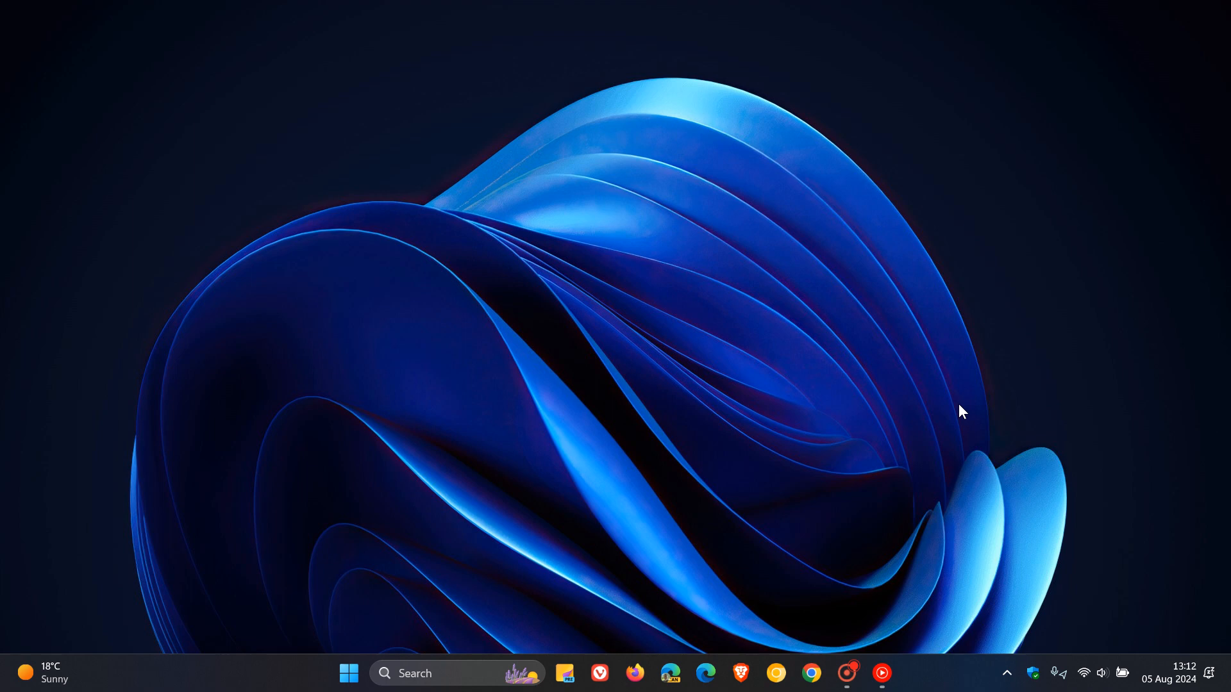
{"action": "mouse_move", "coordinate": [796, 377]}
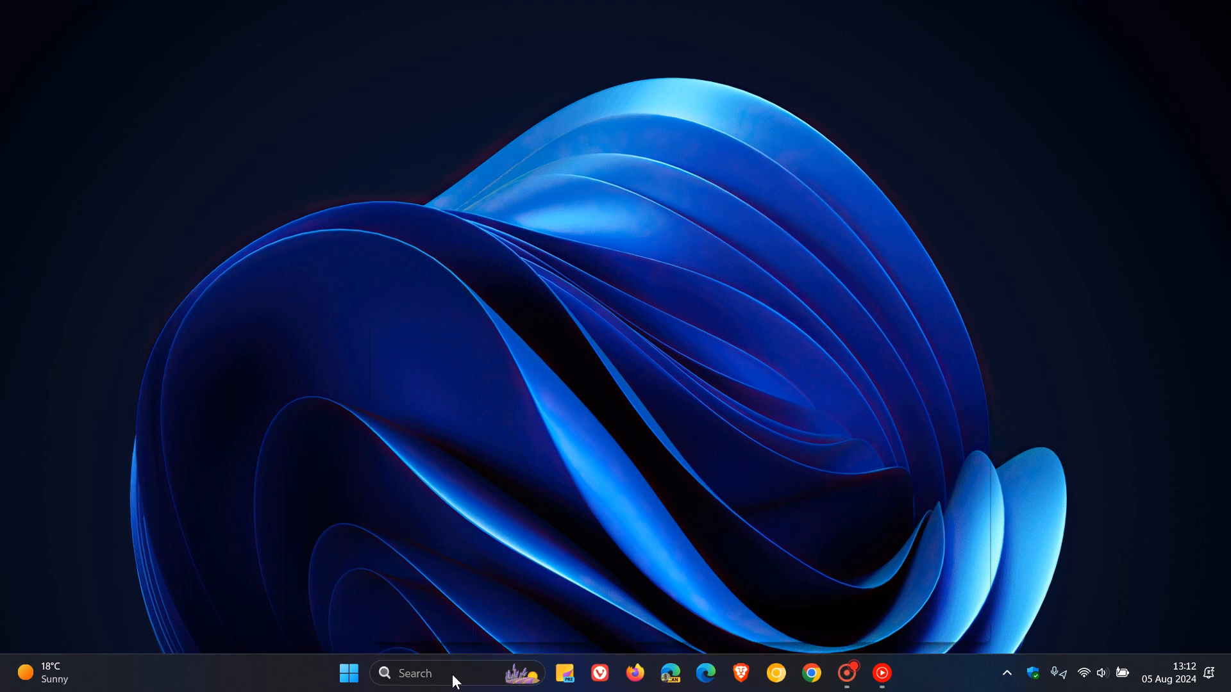
Launch Command Prompt as administrator from the Start menu's Recent list
{"action": "left_click", "coordinate": [440, 674]}
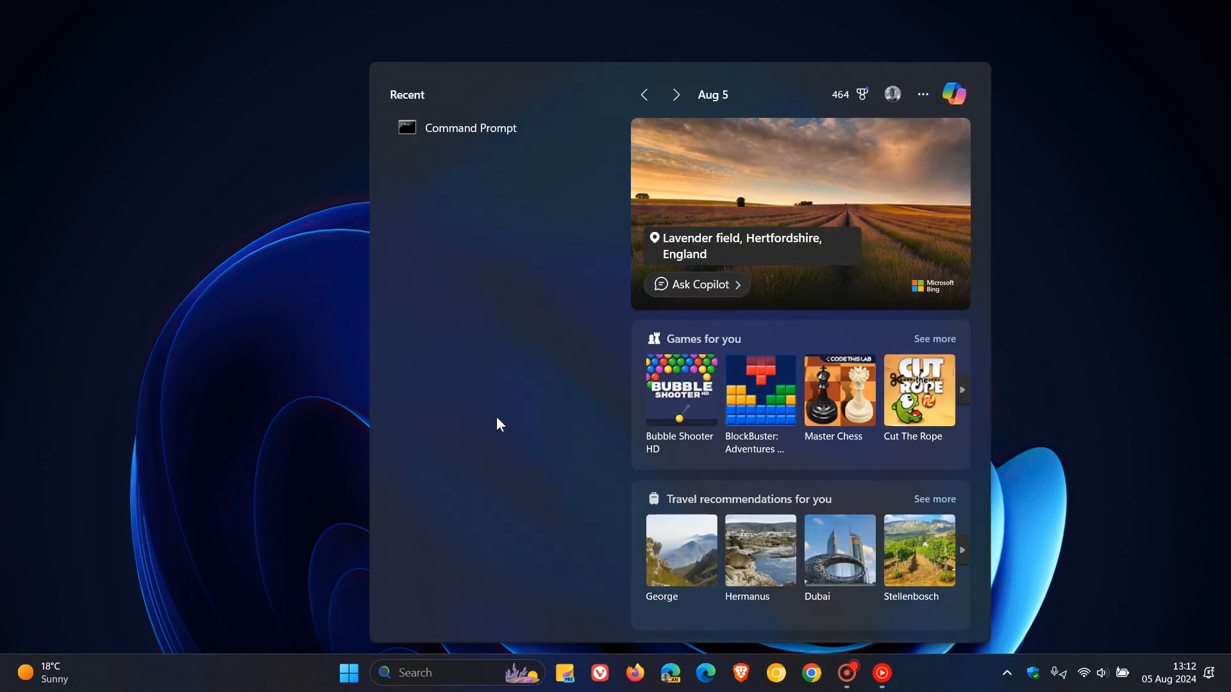
{"action": "mouse_move", "coordinate": [487, 129]}
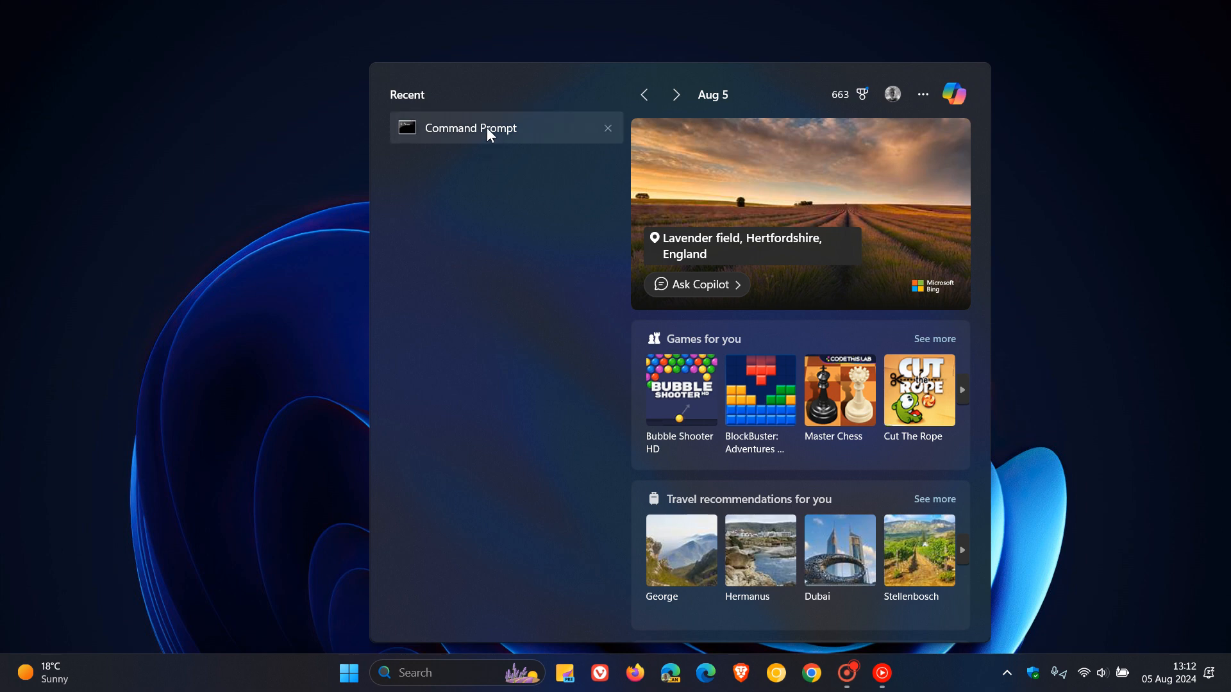
{"action": "right_click", "coordinate": [471, 129]}
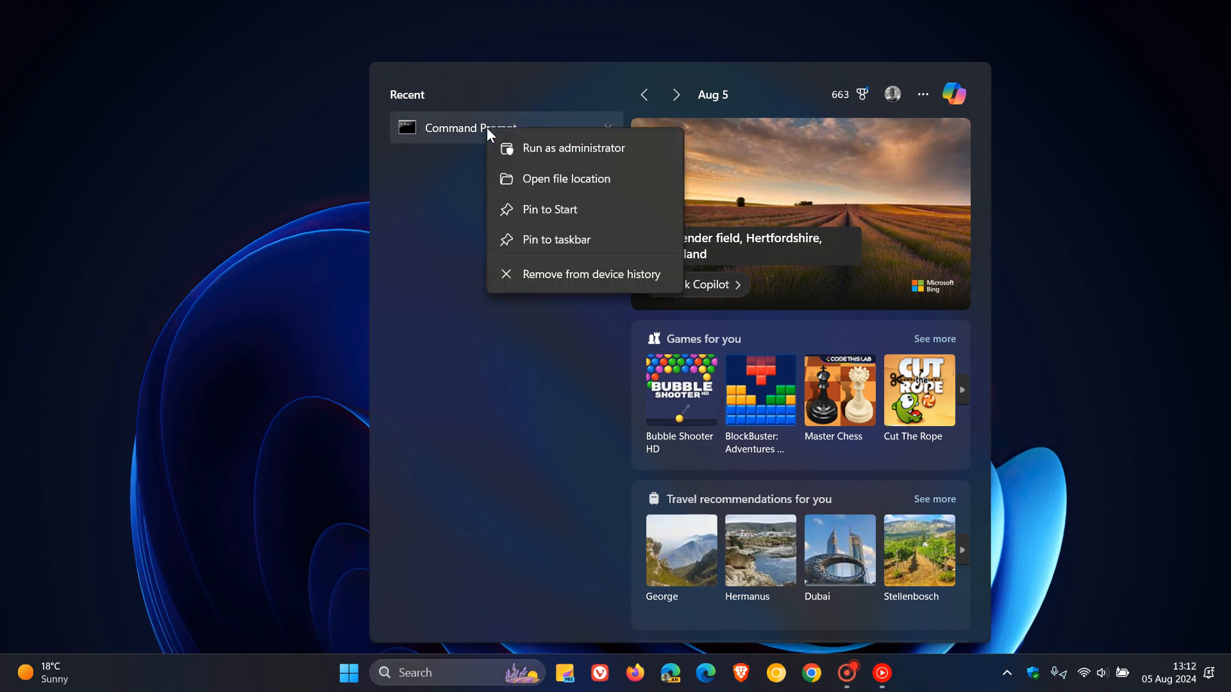
{"action": "left_click", "coordinate": [553, 153]}
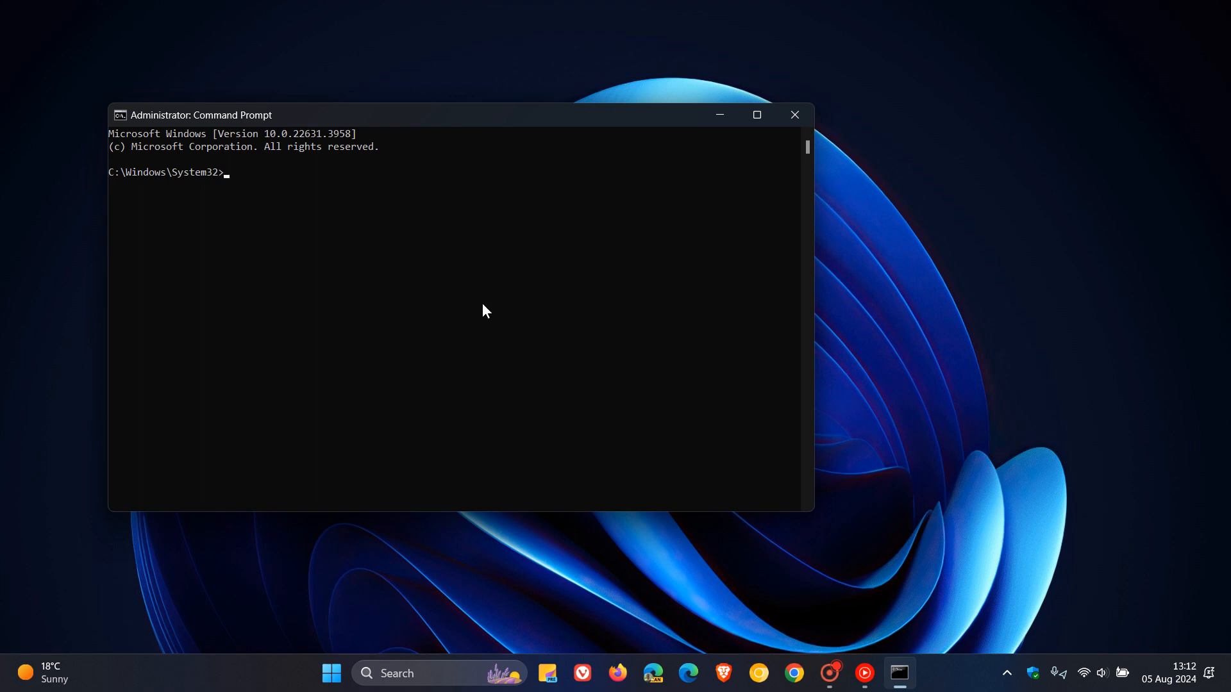
{"action": "mouse_move", "coordinate": [547, 303]}
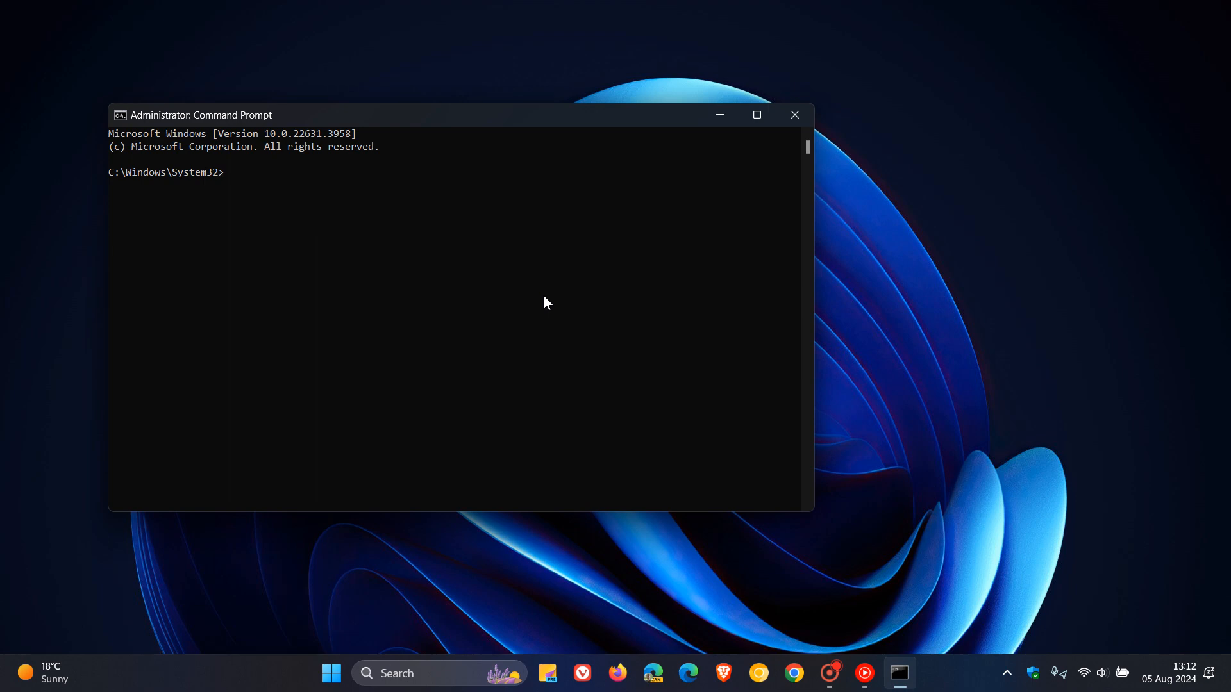
Run sfc to show its usage help, close the window, and reopen Command Prompt's launch options
{"action": "type", "text": "s"}
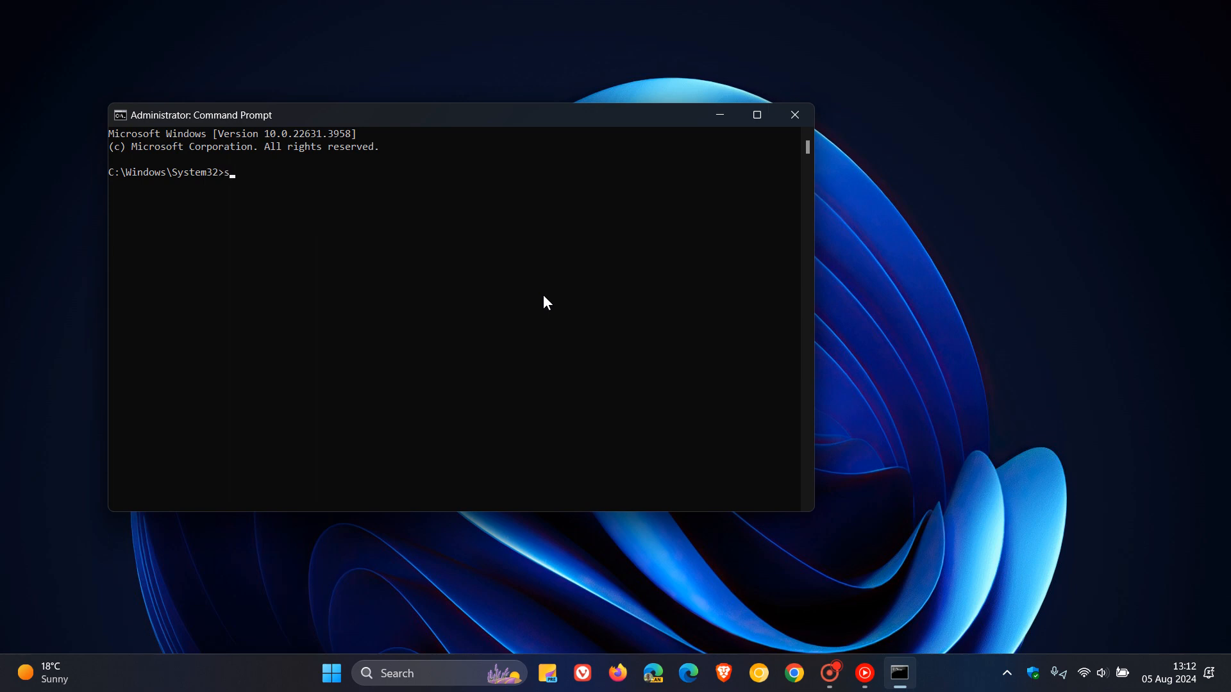
{"action": "type", "text": "fc"}
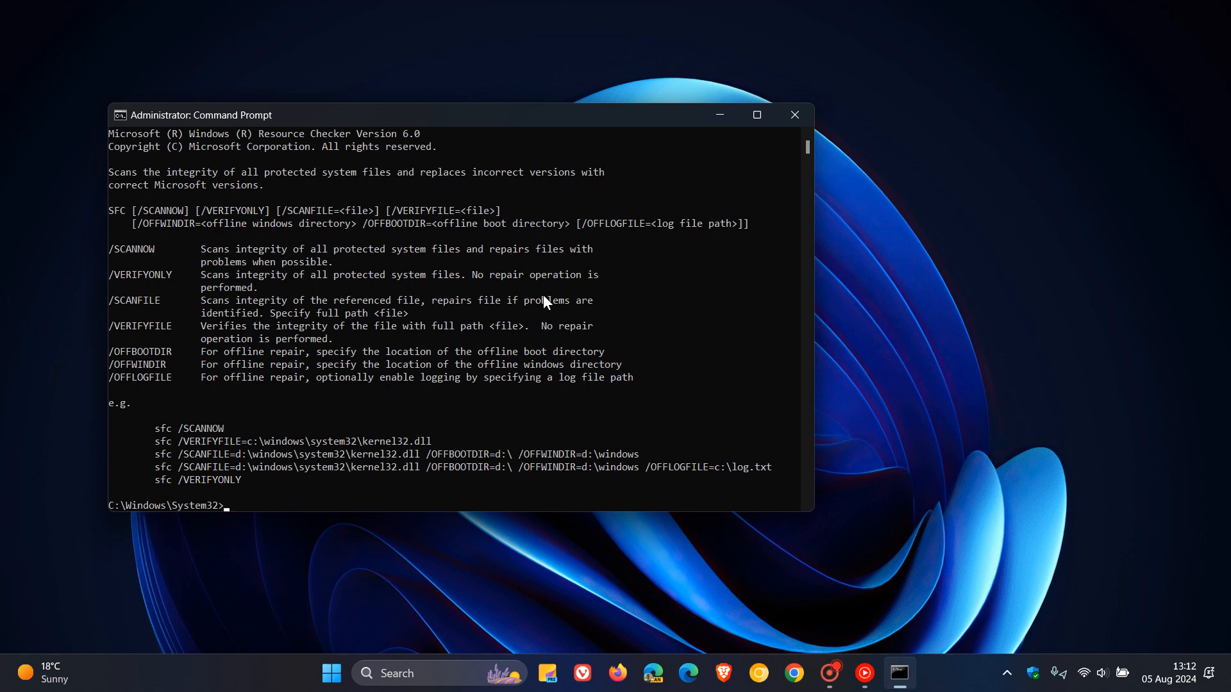
{"action": "mouse_move", "coordinate": [744, 141]}
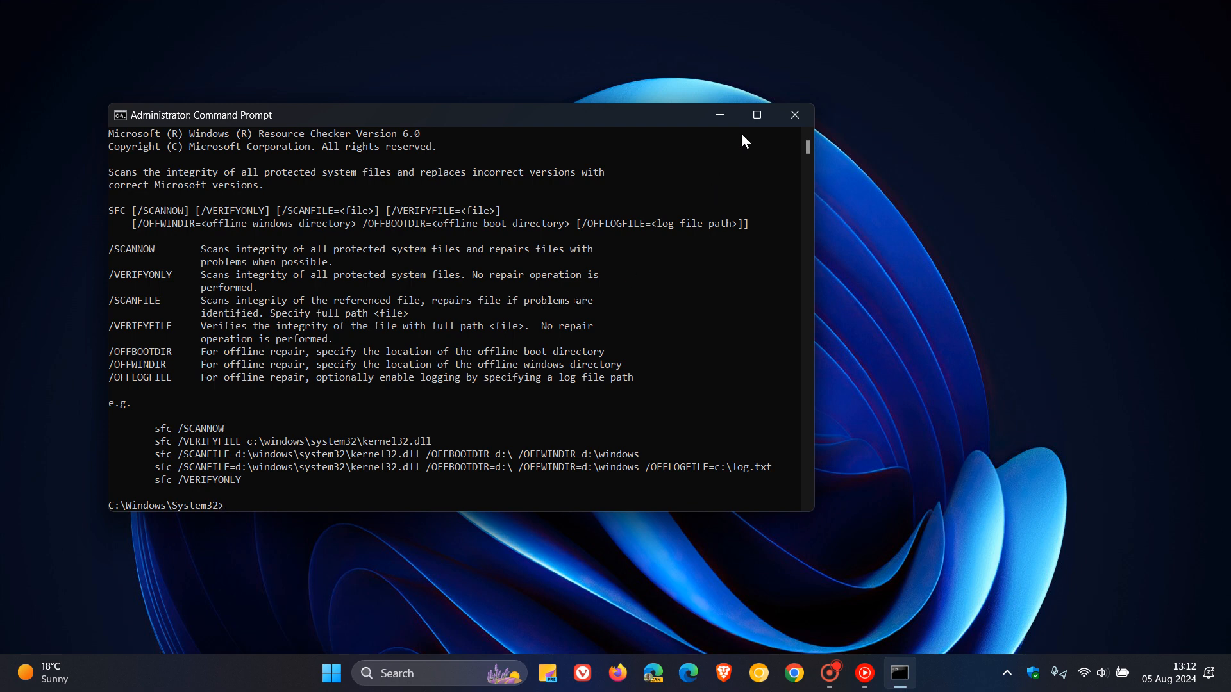
{"action": "left_click", "coordinate": [793, 115]}
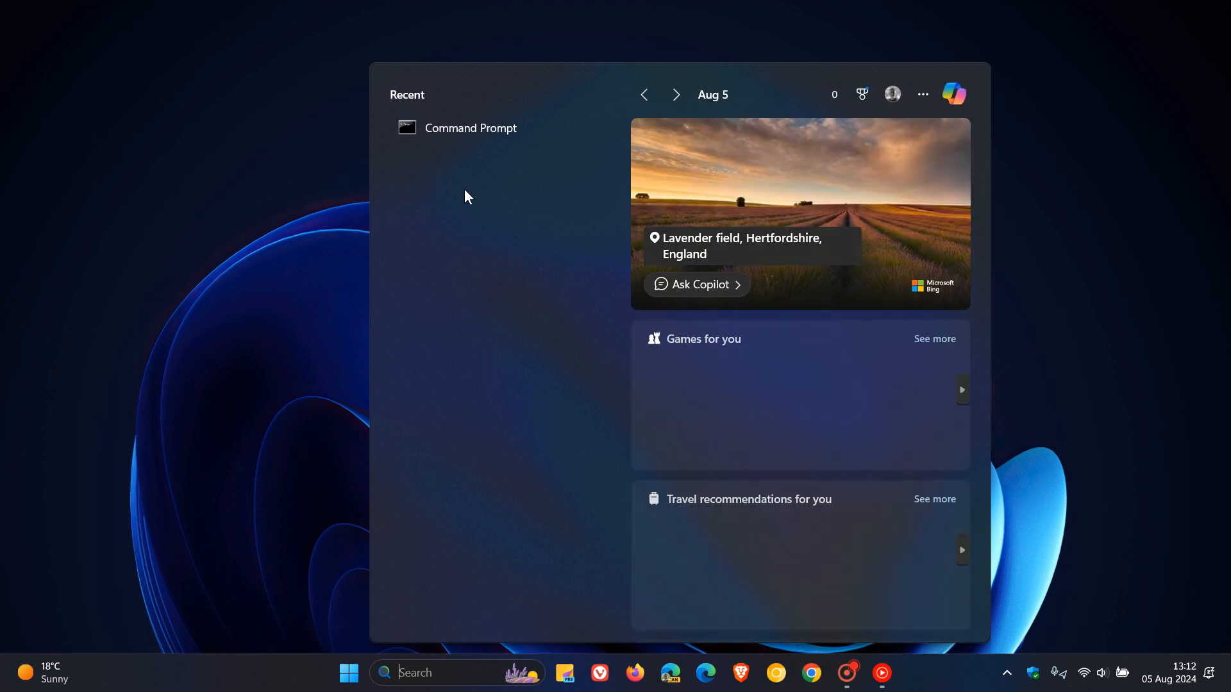
{"action": "right_click", "coordinate": [469, 127]}
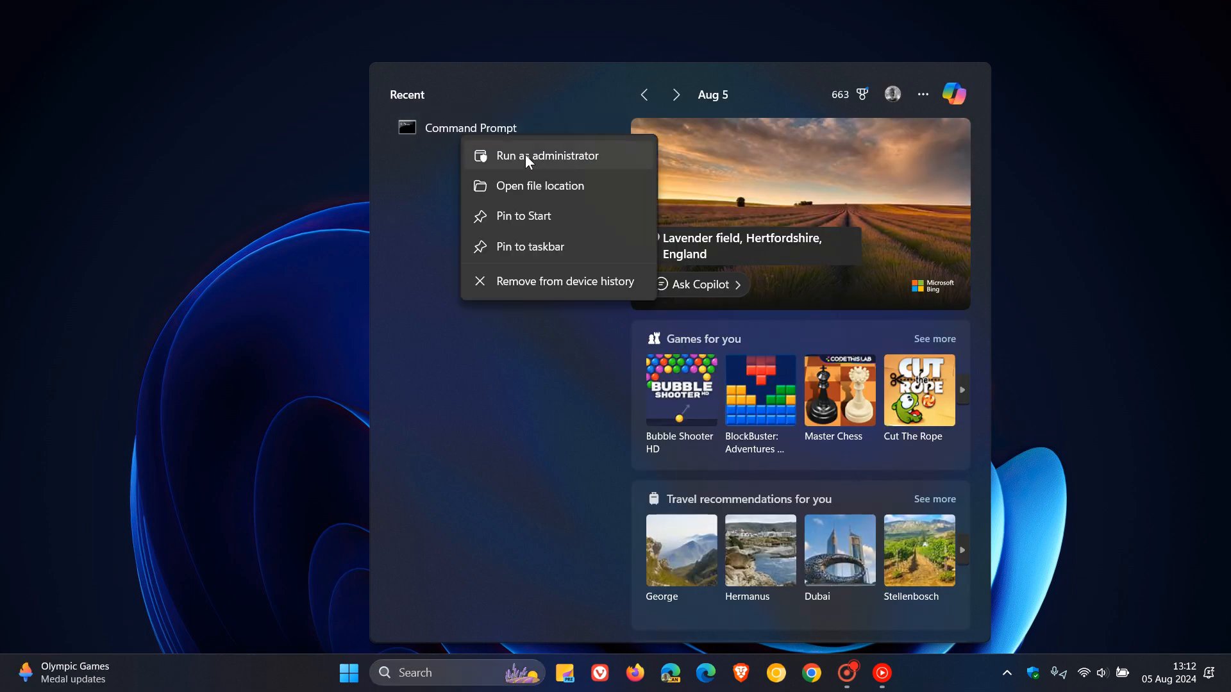
Relaunch Command Prompt with administrator rights via Run as administrator
{"action": "left_click", "coordinate": [548, 156]}
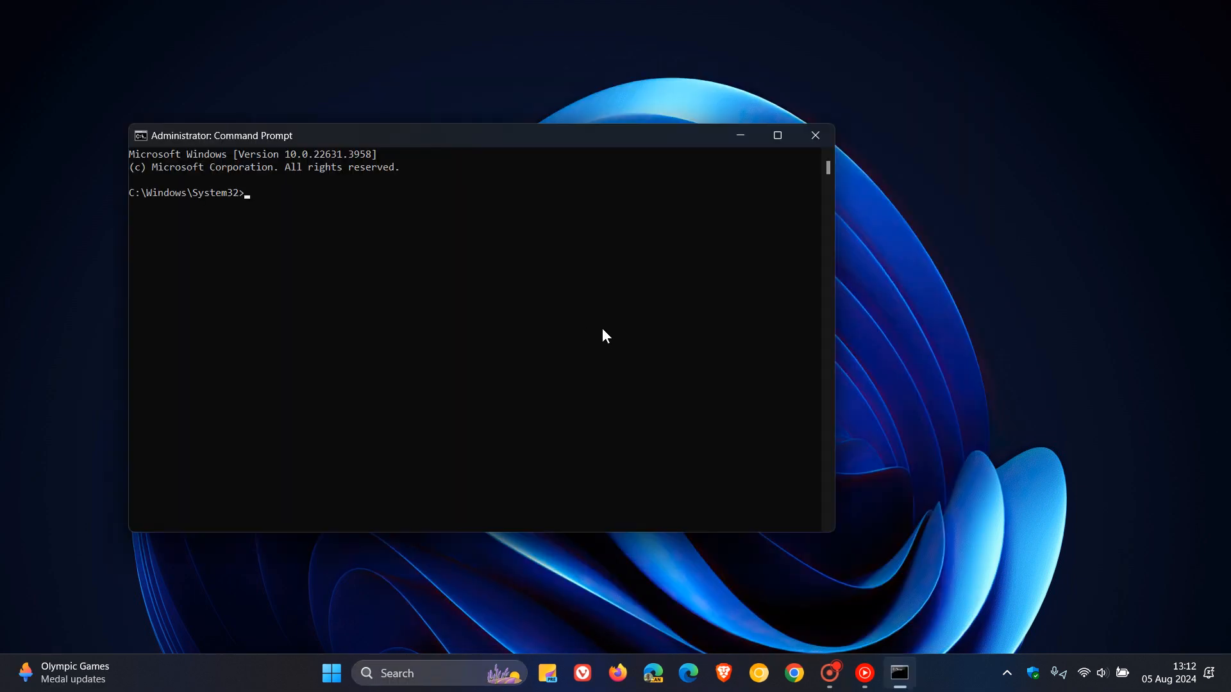
{"action": "mouse_move", "coordinate": [613, 339]}
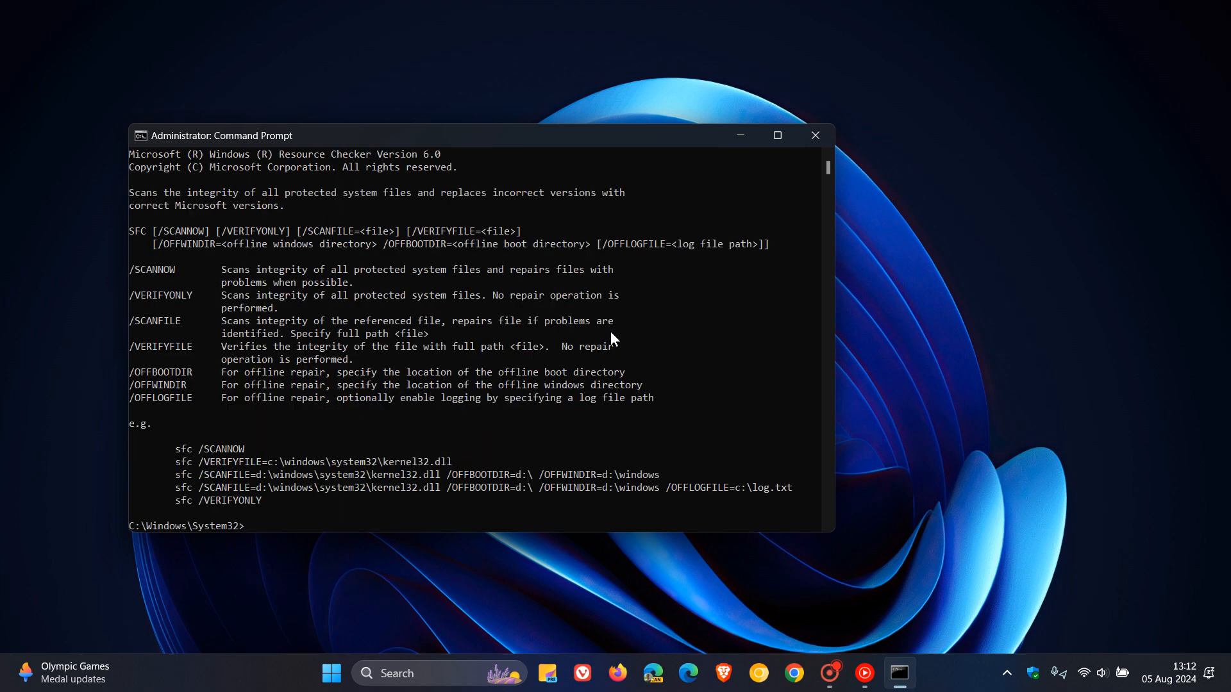
{"action": "mouse_move", "coordinate": [789, 165]}
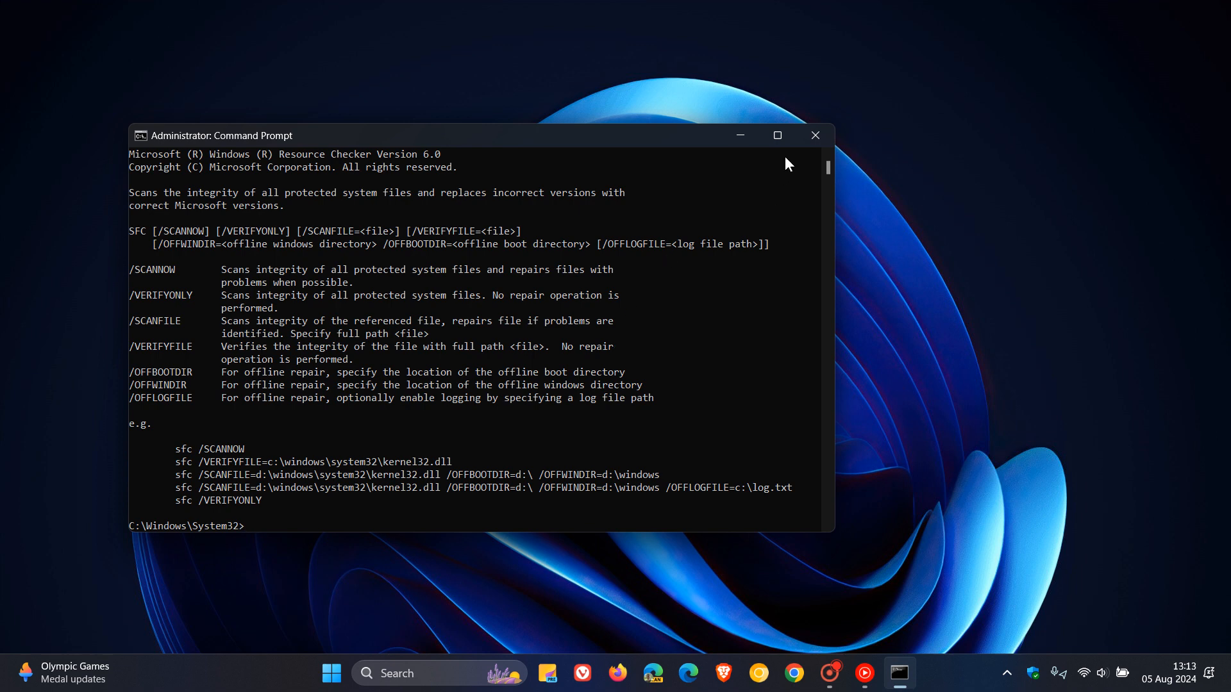
Maximize the console and run cls to wipe the sfc help text
{"action": "left_click", "coordinate": [776, 135]}
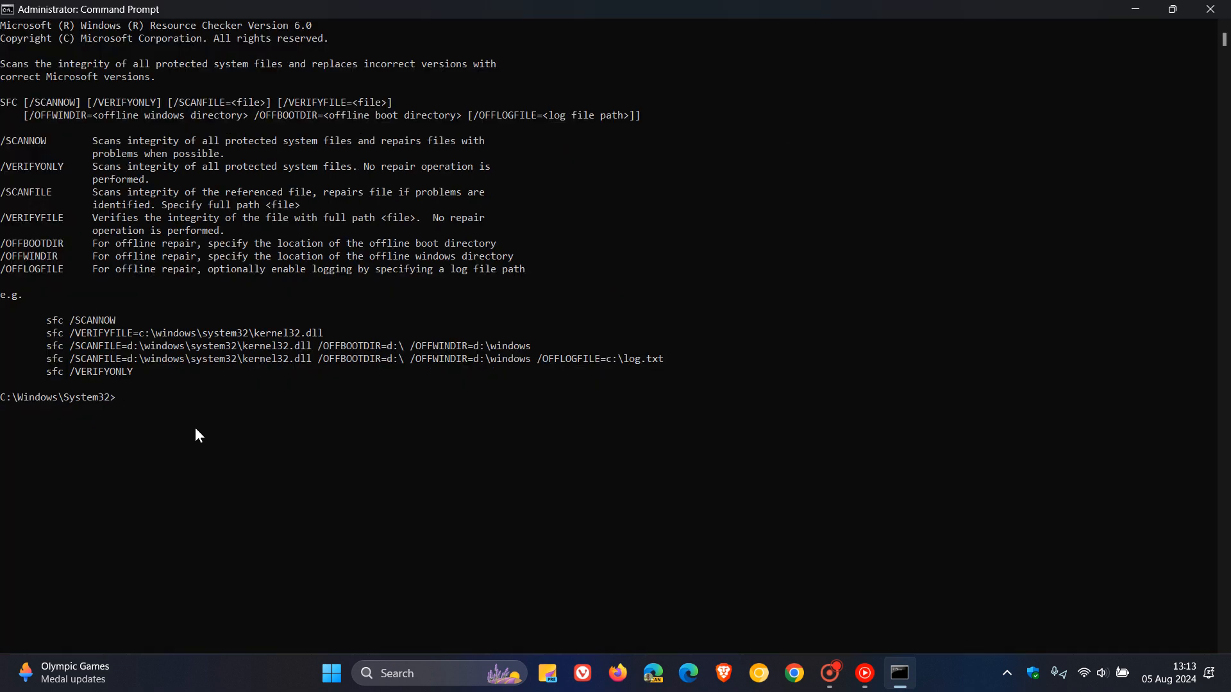
{"action": "type", "text": "c"}
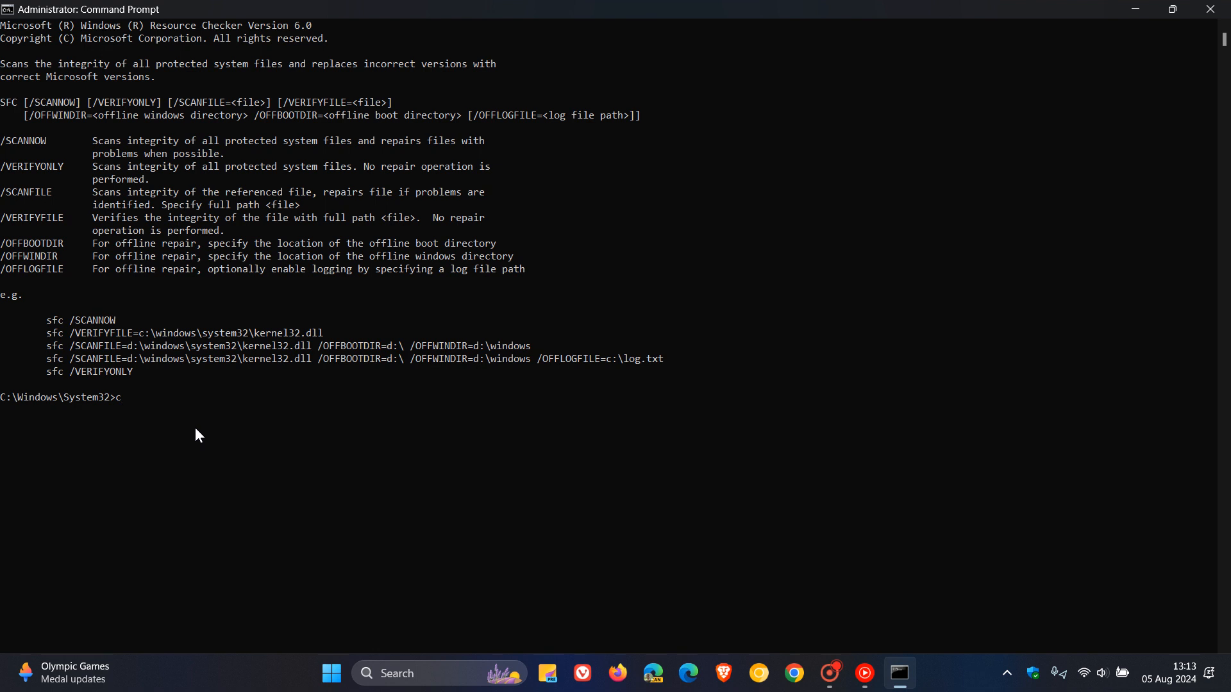
{"action": "type", "text": "ls"}
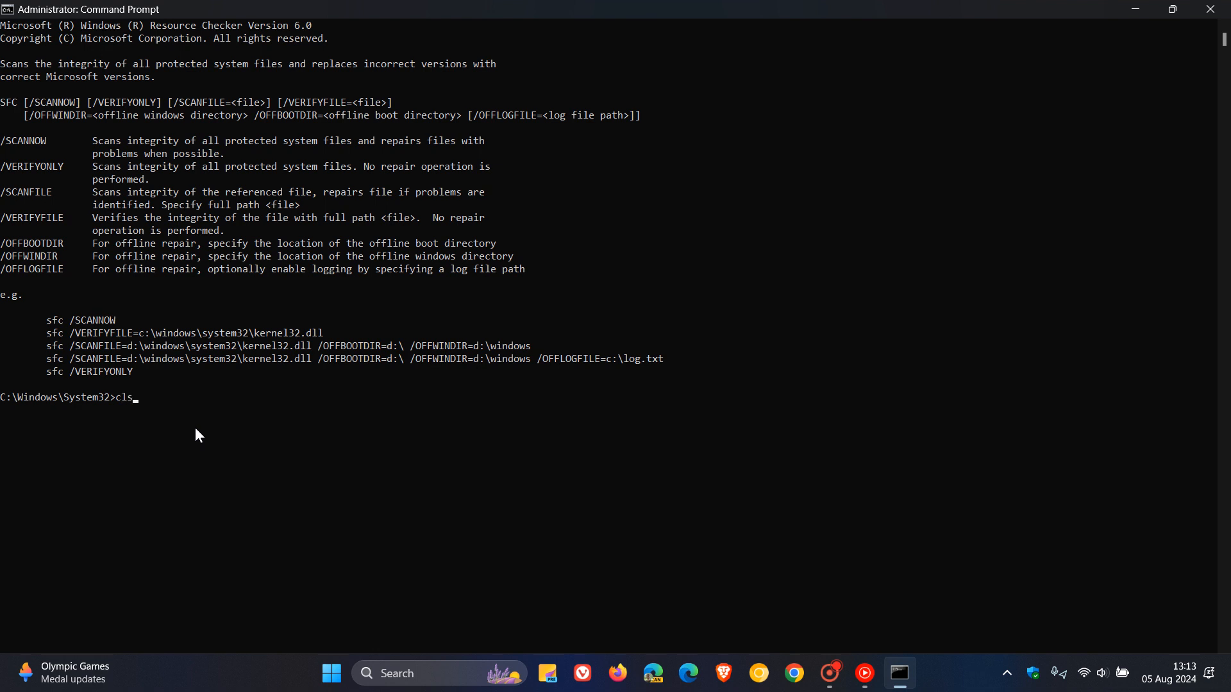
{"action": "key", "text": "Return"}
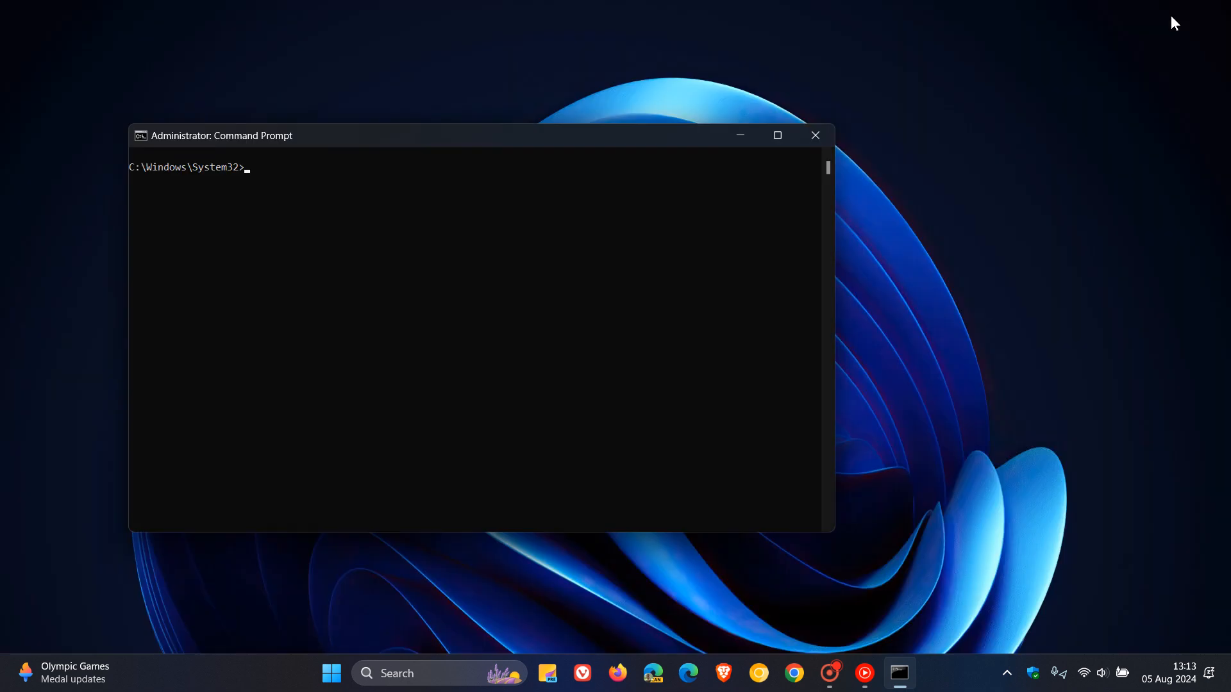
{"action": "mouse_move", "coordinate": [739, 136]}
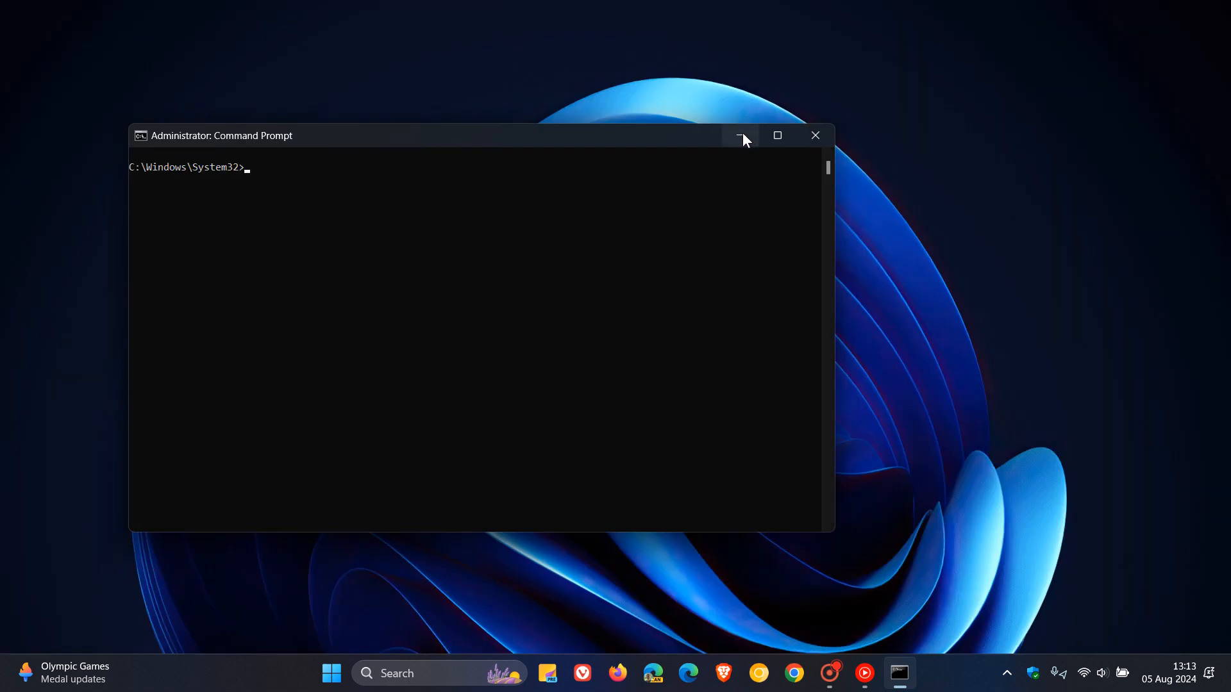